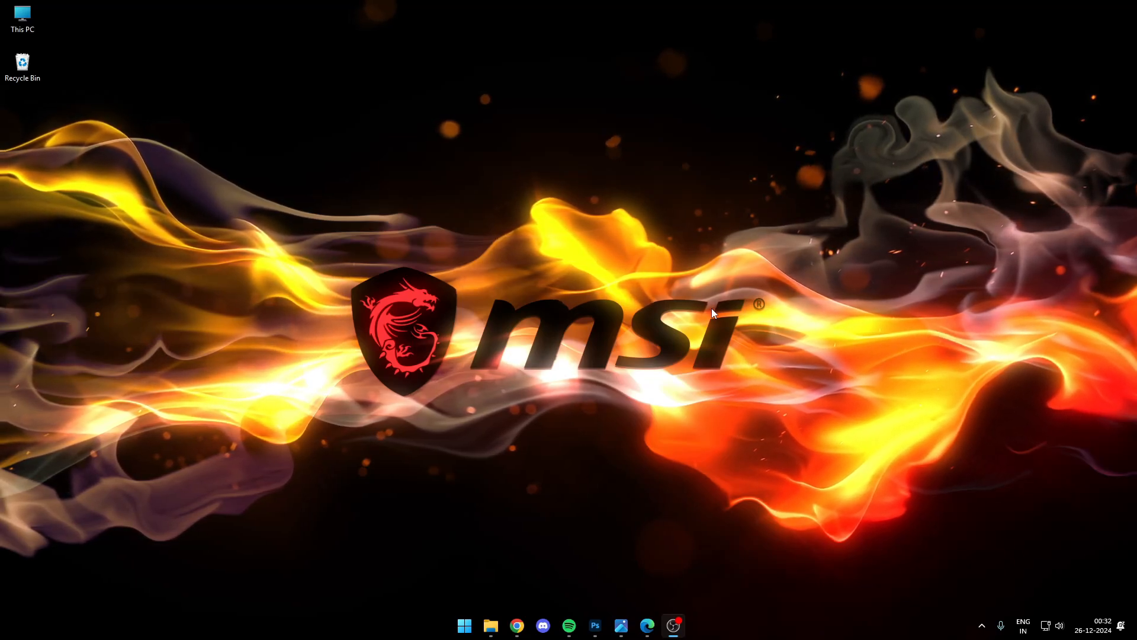
Bring up the LinkedIn search results listing posts that mention coauthor.studio.
{"action": "left_click", "coordinate": [515, 624]}
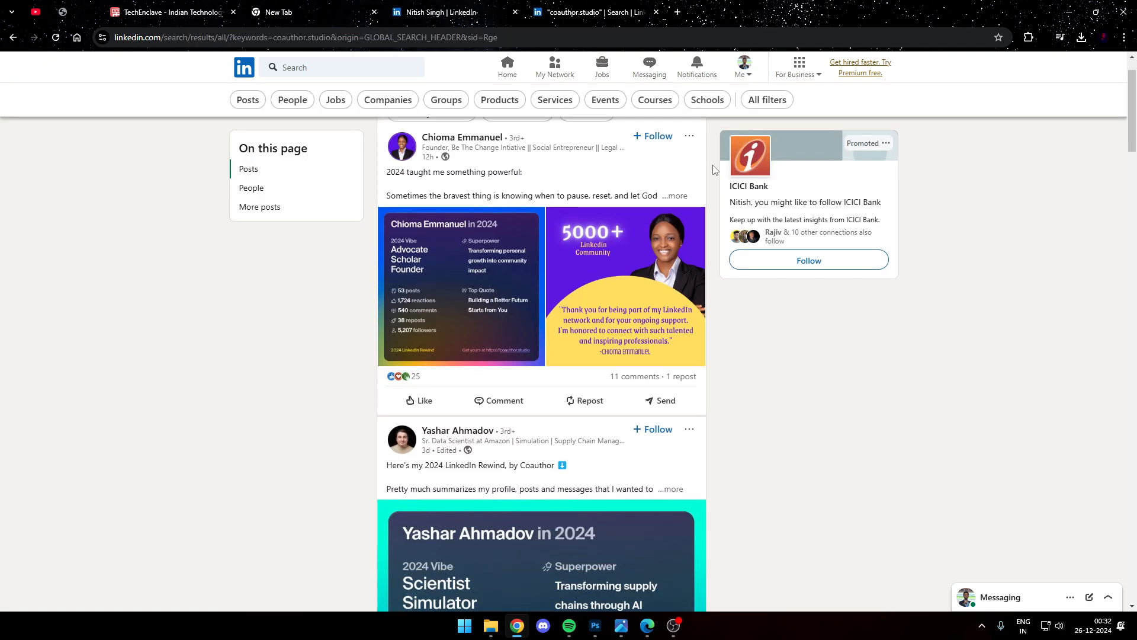
{"action": "left_click", "coordinate": [461, 286]}
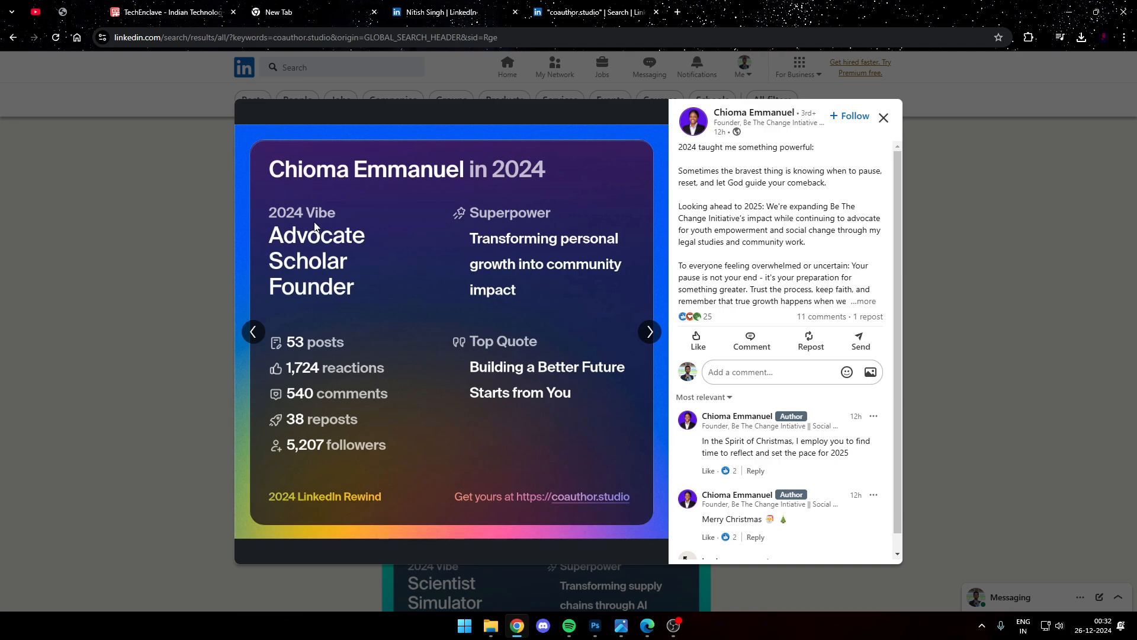
{"action": "mouse_move", "coordinate": [334, 246]}
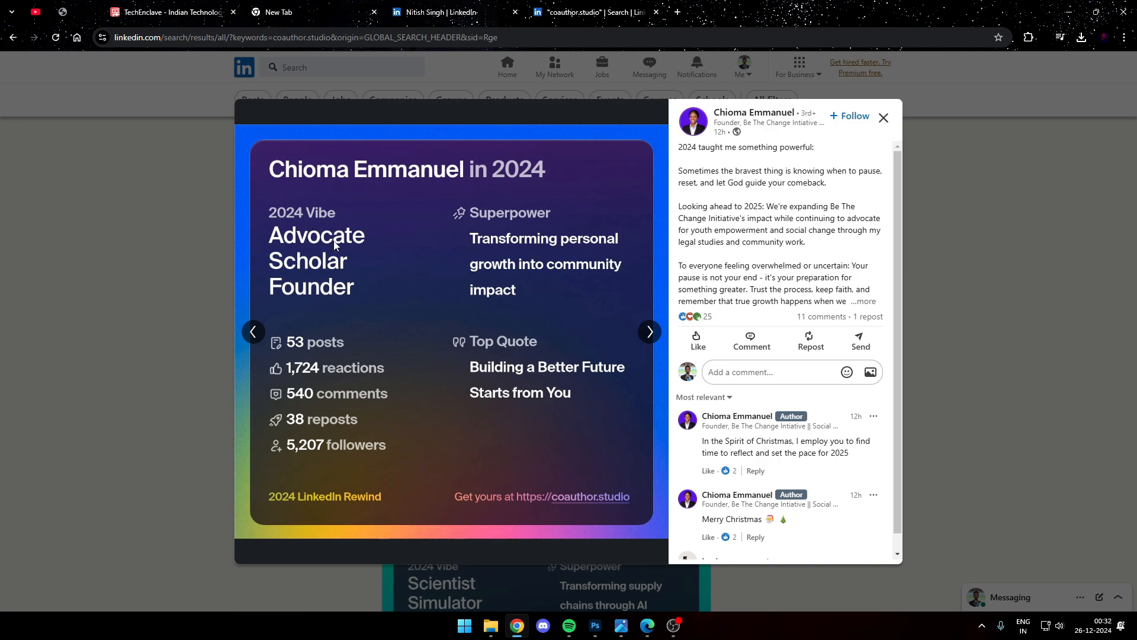
{"action": "mouse_move", "coordinate": [551, 228]}
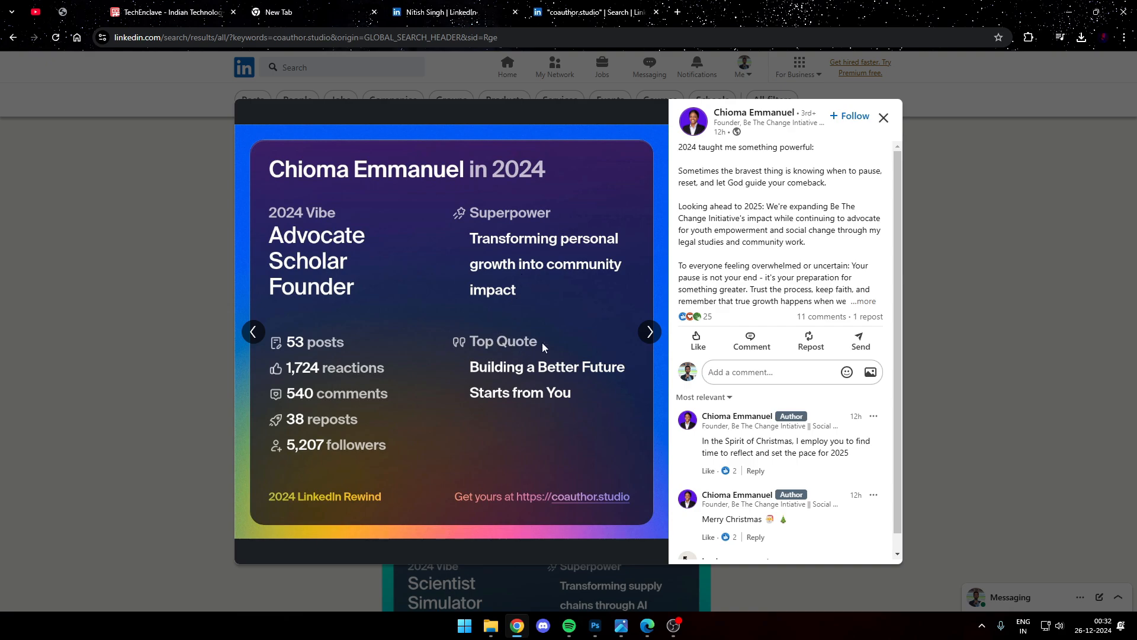
{"action": "mouse_move", "coordinate": [305, 348]}
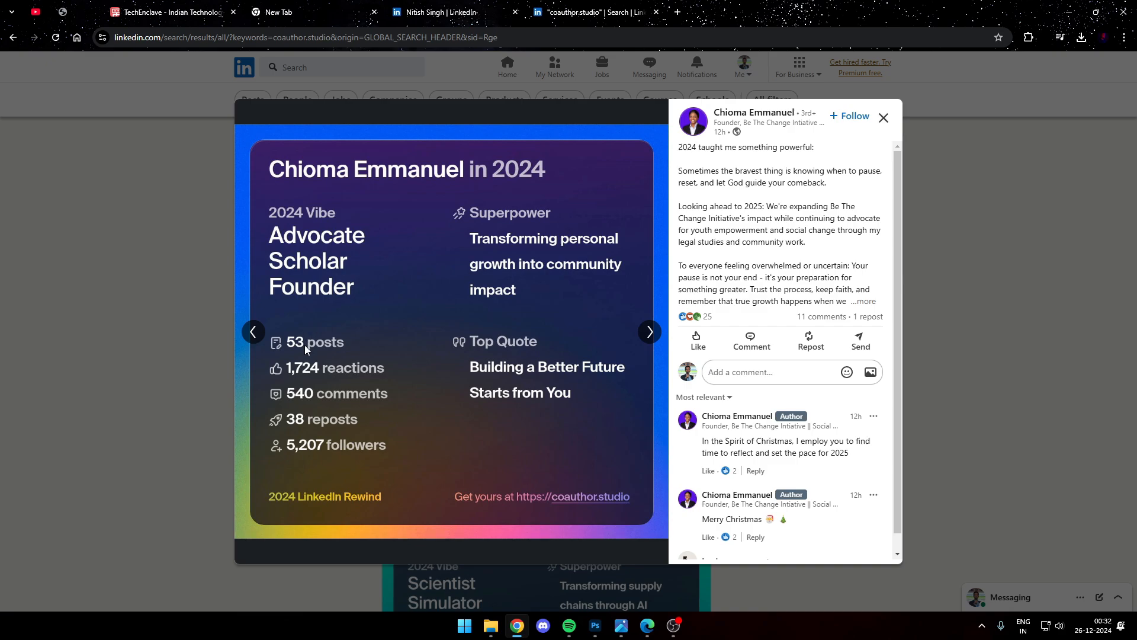
{"action": "mouse_move", "coordinate": [325, 451]}
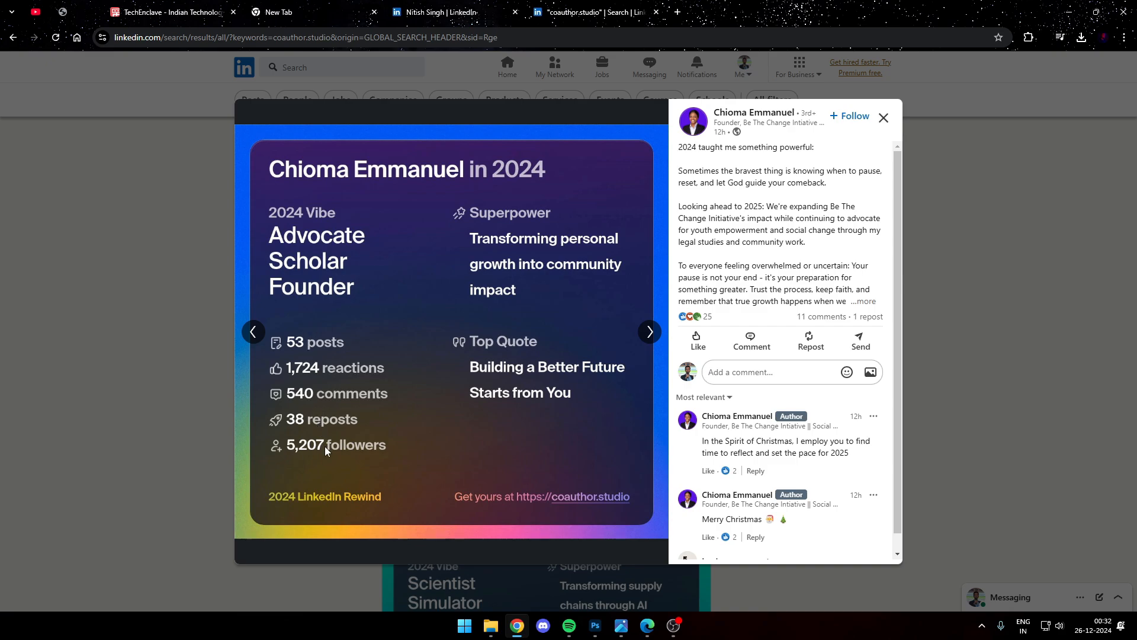
{"action": "left_click", "coordinate": [883, 118]}
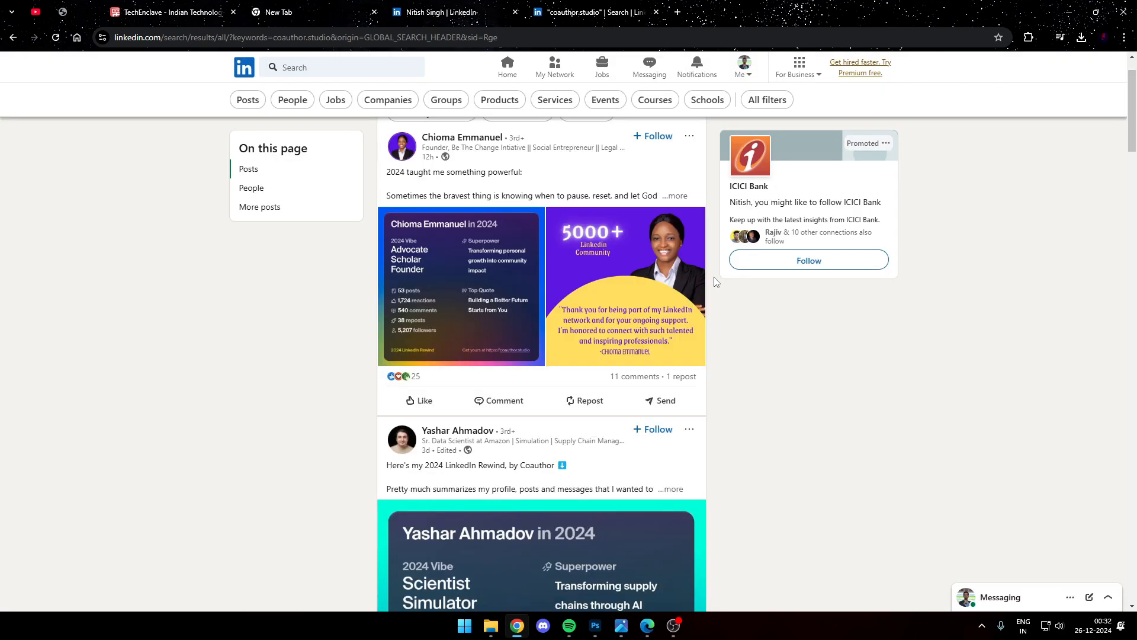
{"action": "scroll", "scroll_direction": "down", "scroll_amount": 3}
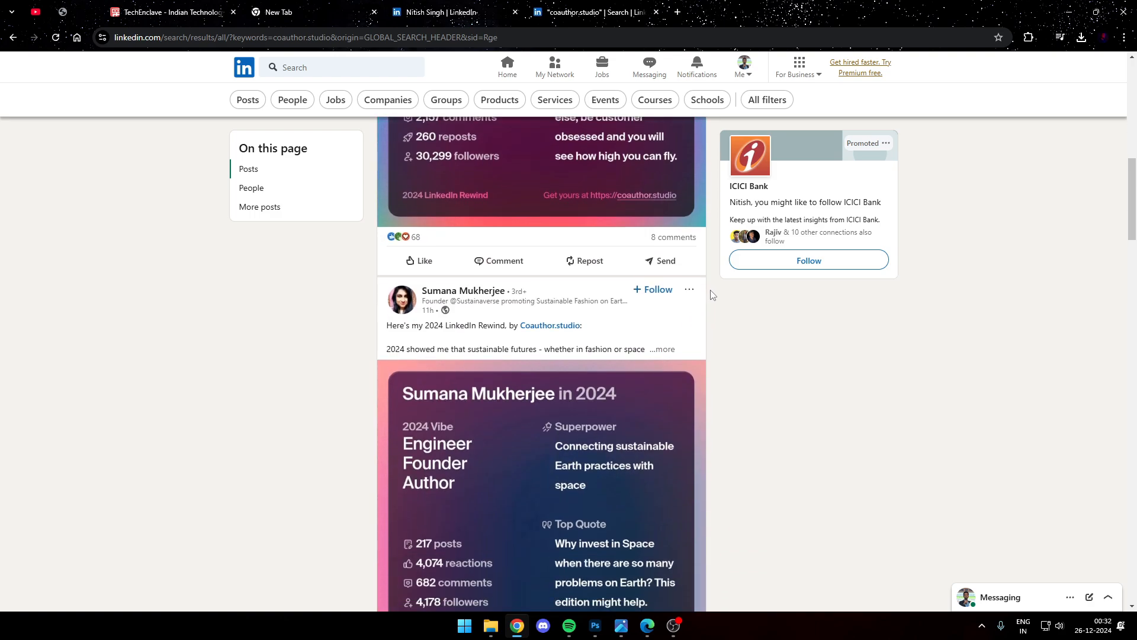
{"action": "scroll", "scroll_direction": "down", "scroll_amount": 3}
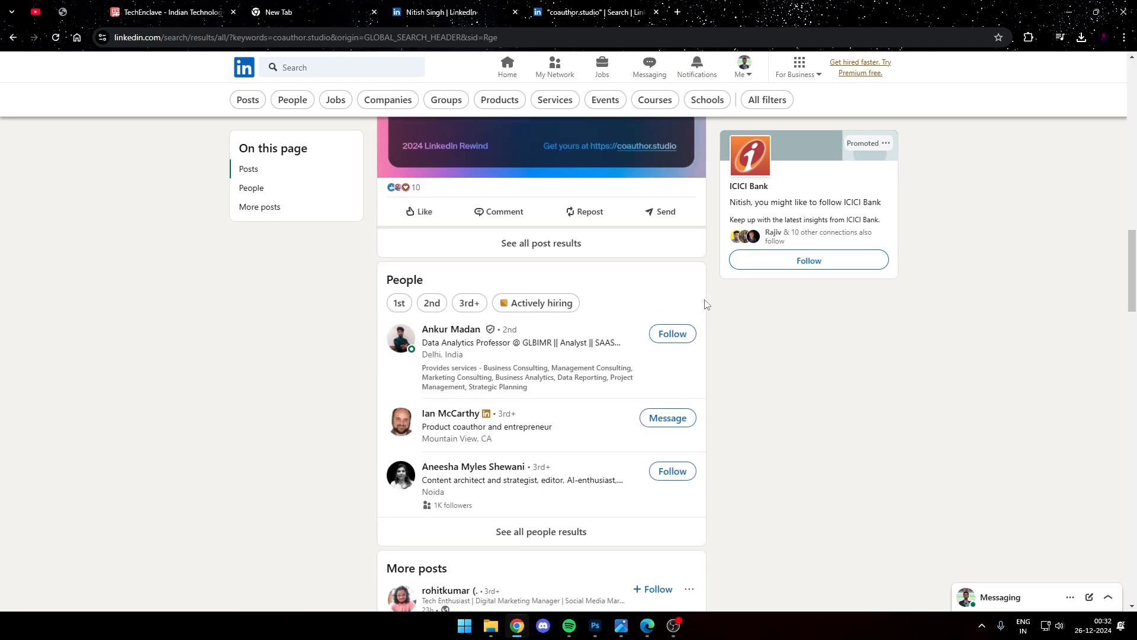
{"action": "scroll", "scroll_direction": "down", "scroll_amount": 3}
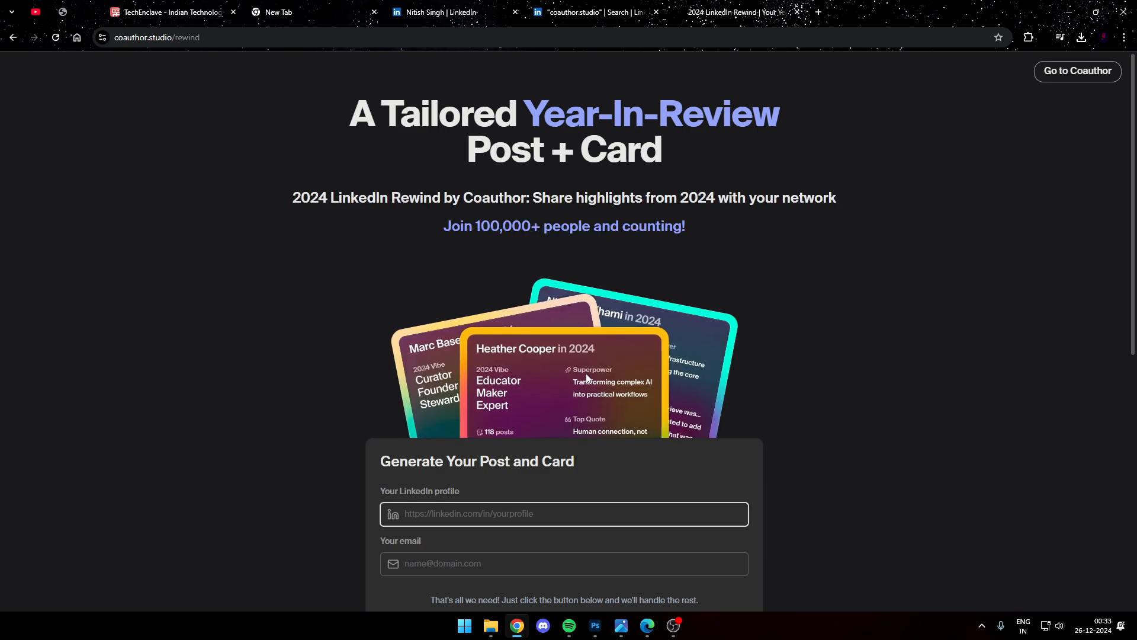
Grab the own LinkedIn profile URL and return to the Rewind request form.
{"action": "scroll", "scroll_direction": "down", "scroll_amount": 3}
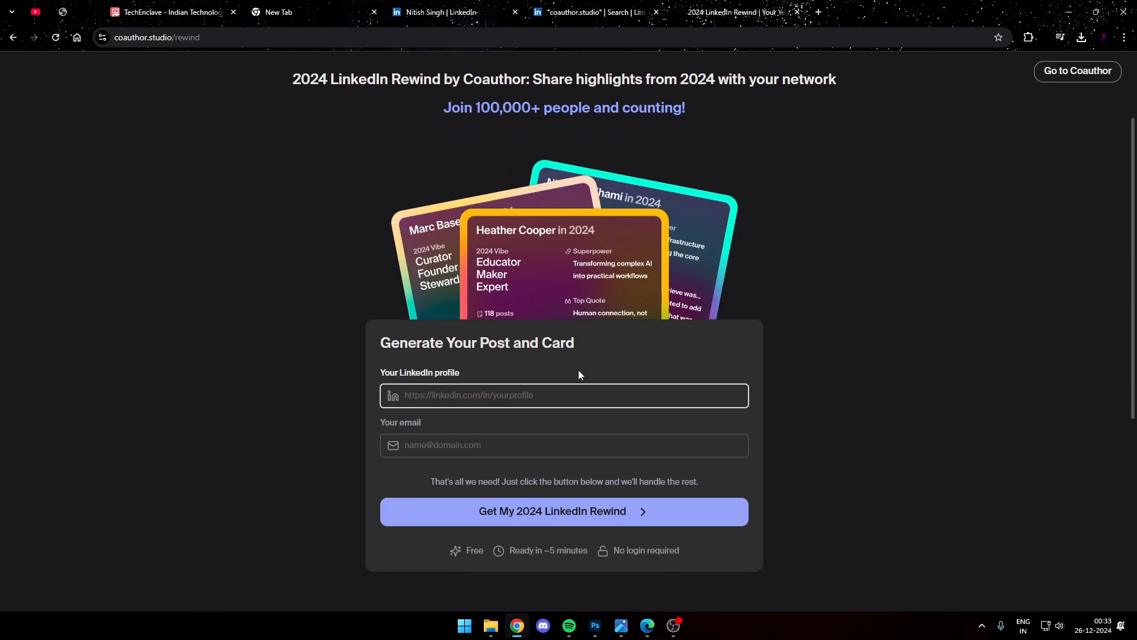
{"action": "mouse_move", "coordinate": [465, 395]}
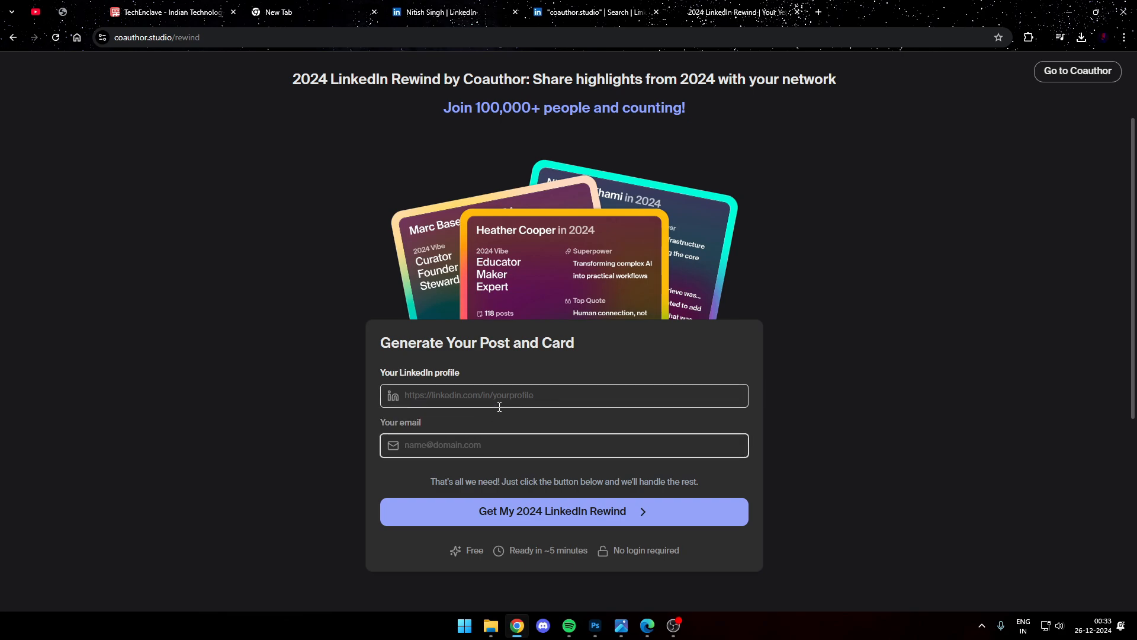
{"action": "left_click", "coordinate": [434, 12]}
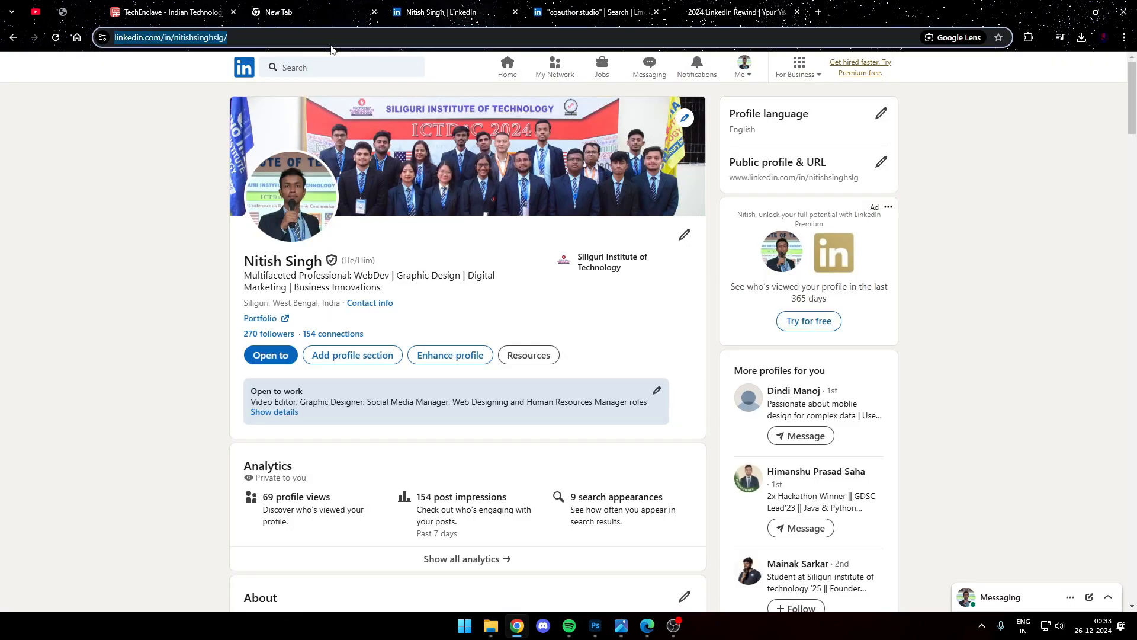
{"action": "left_click", "coordinate": [721, 12]}
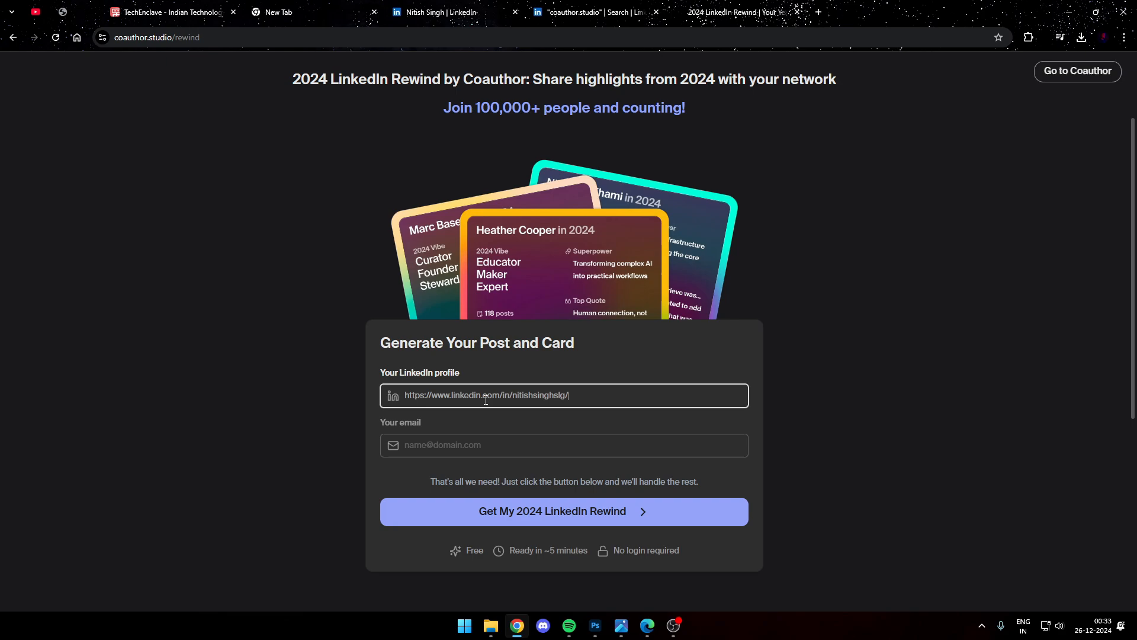
{"action": "type", "text": "nit"}
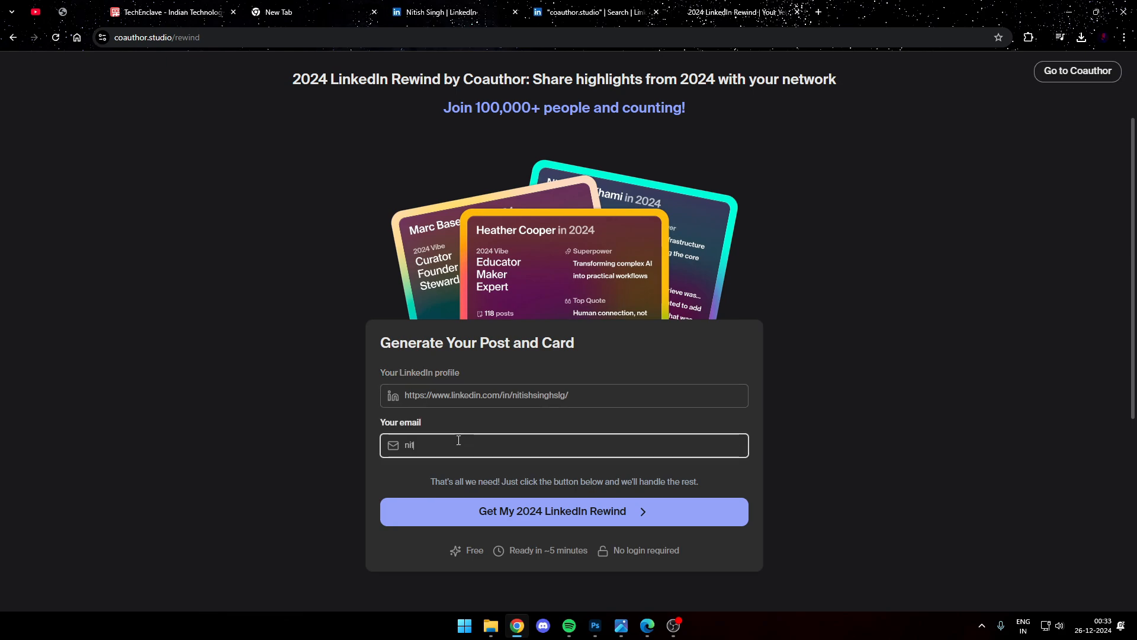
{"action": "type", "text": "itishsinghlsg@"}
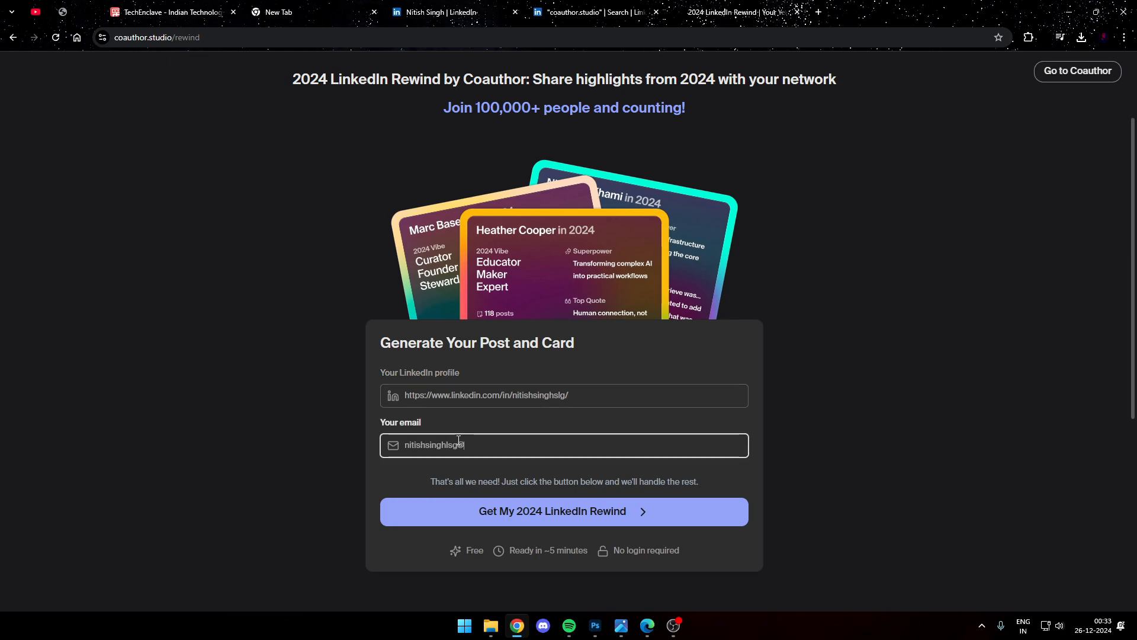
{"action": "type", "text": "@gmail.com"}
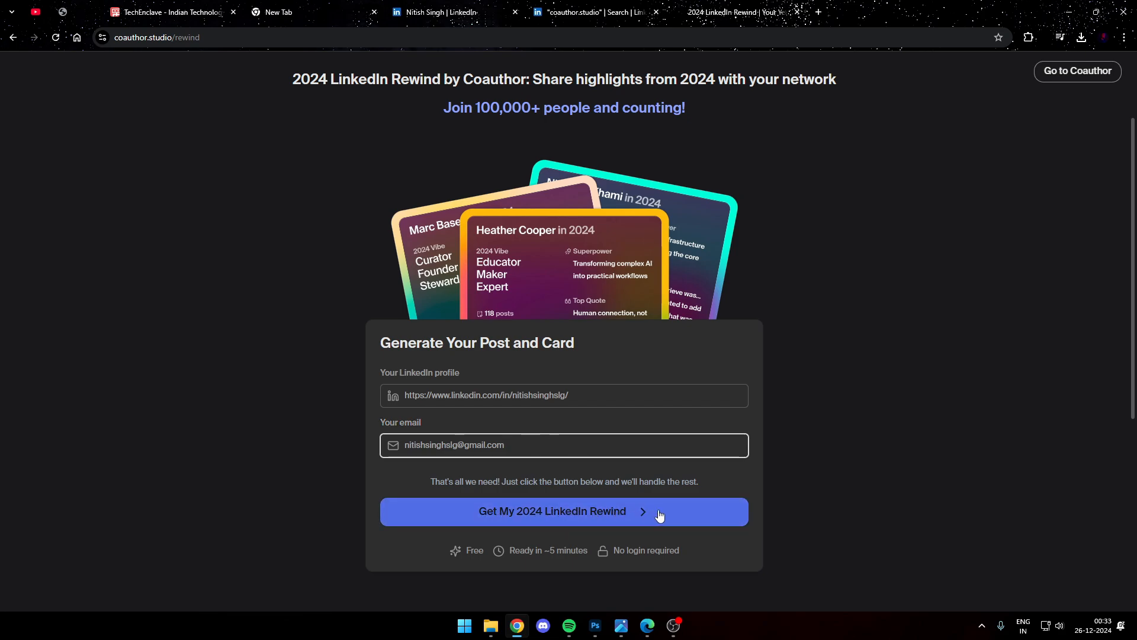
{"action": "left_click", "coordinate": [564, 512]}
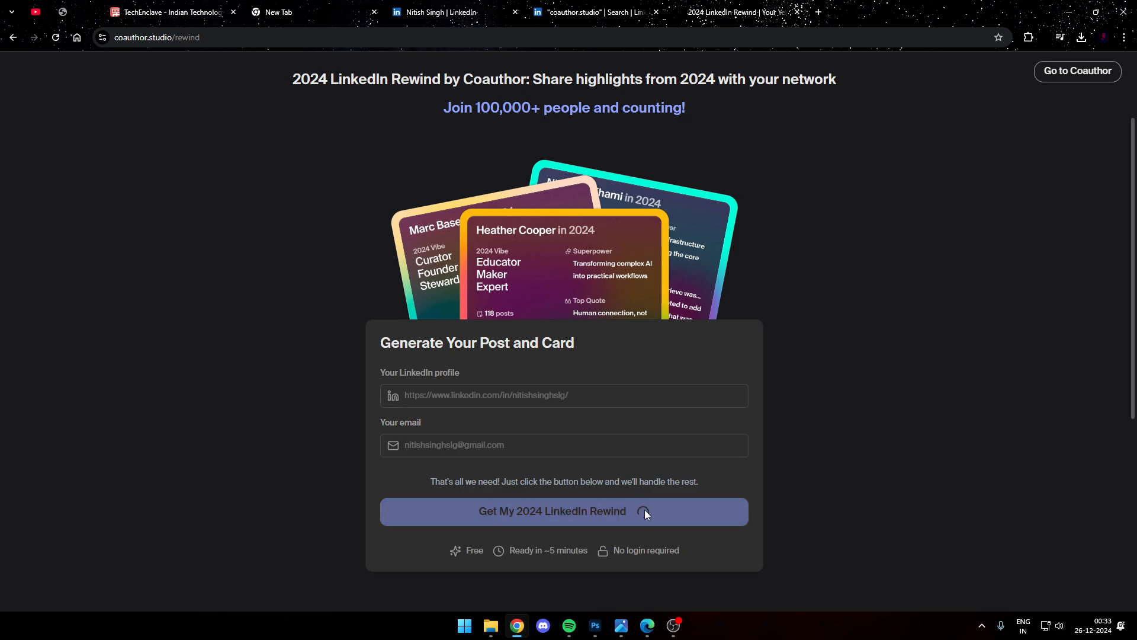
Wait for generation and reach the Steps to share and Your highlights card section.
{"action": "left_click", "coordinate": [564, 510]}
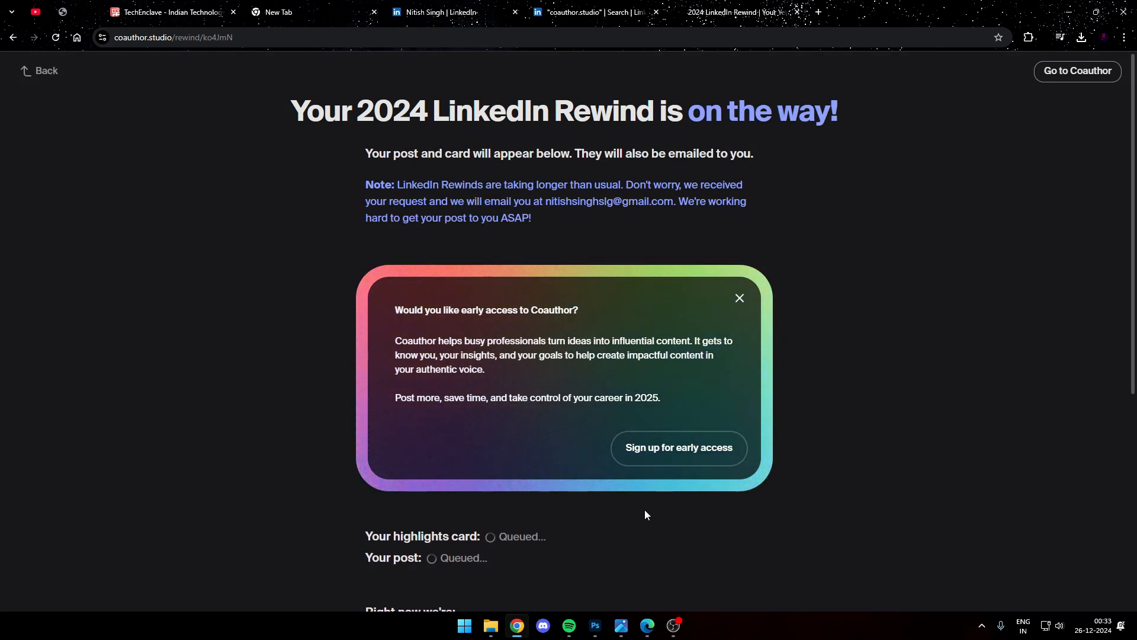
{"action": "scroll", "scroll_direction": "down", "scroll_amount": 3}
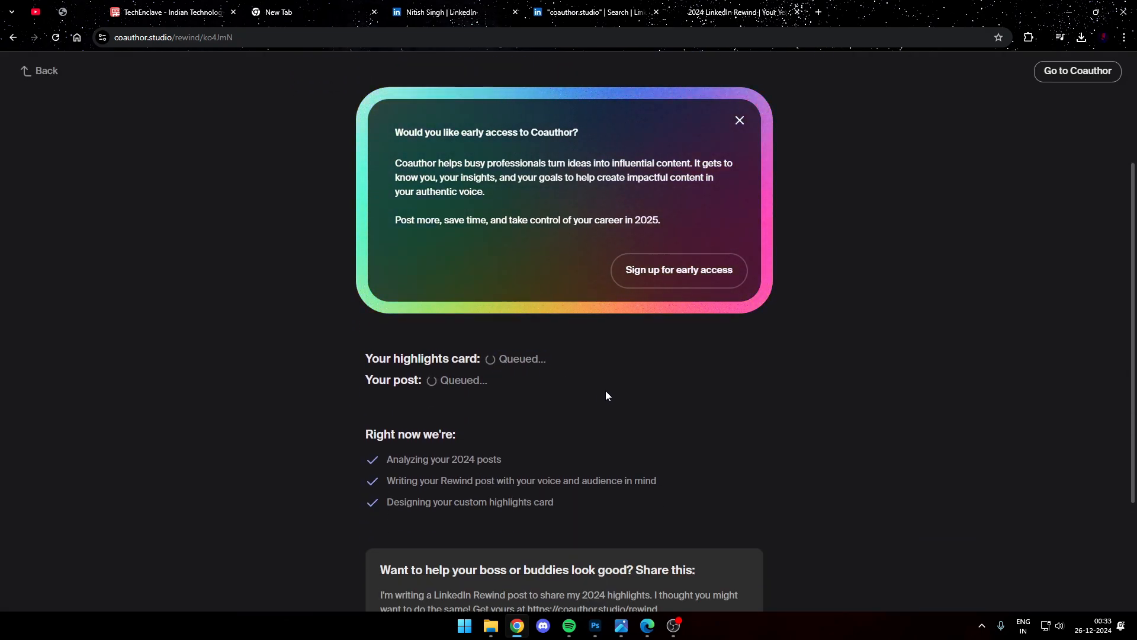
{"action": "mouse_move", "coordinate": [691, 402]}
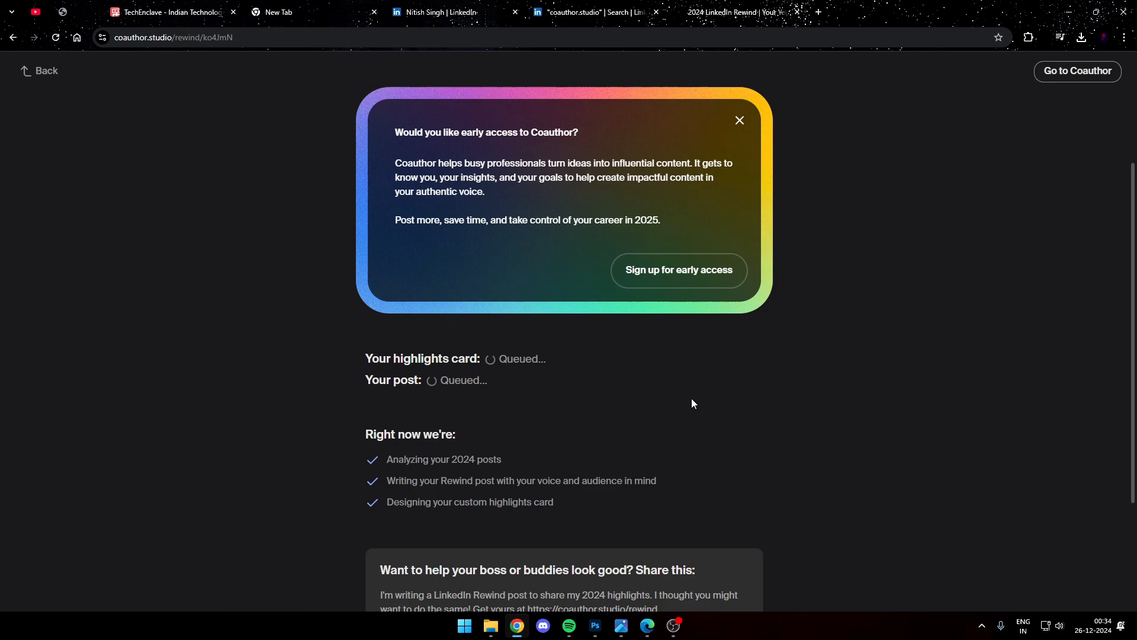
{"action": "scroll", "scroll_direction": "down", "scroll_amount": 3}
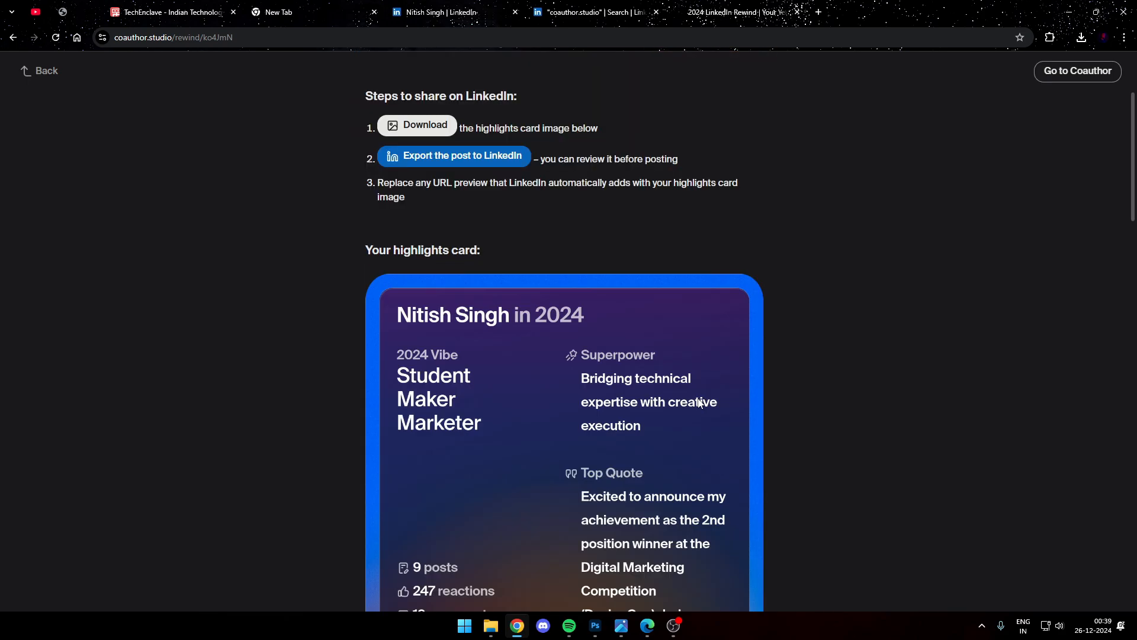
{"action": "mouse_move", "coordinate": [689, 293]}
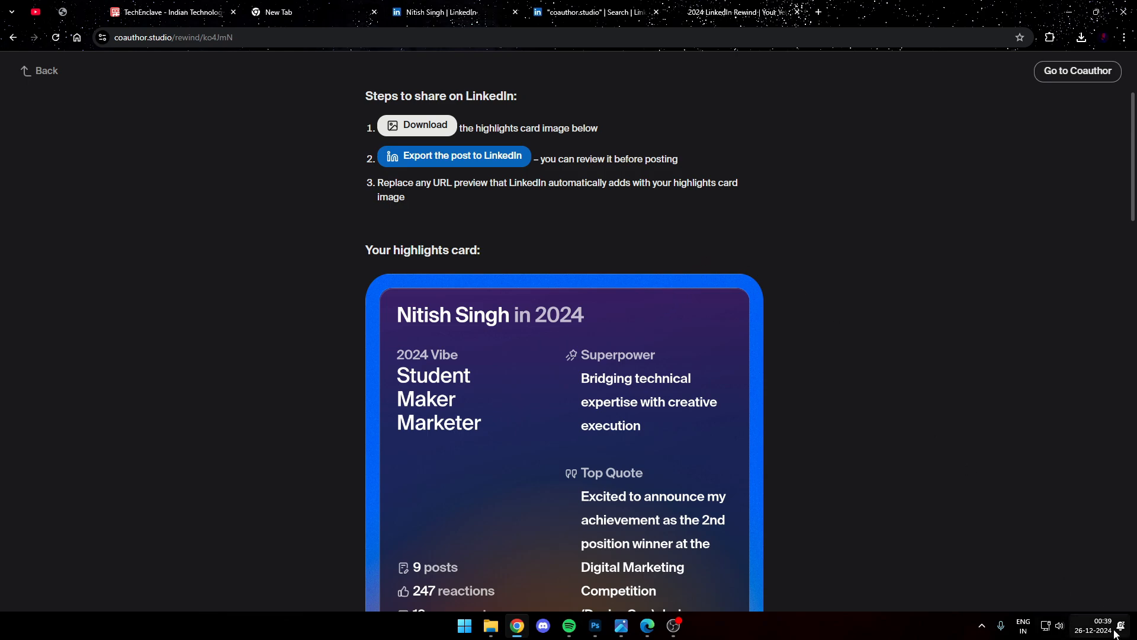
{"action": "mouse_move", "coordinate": [863, 309]}
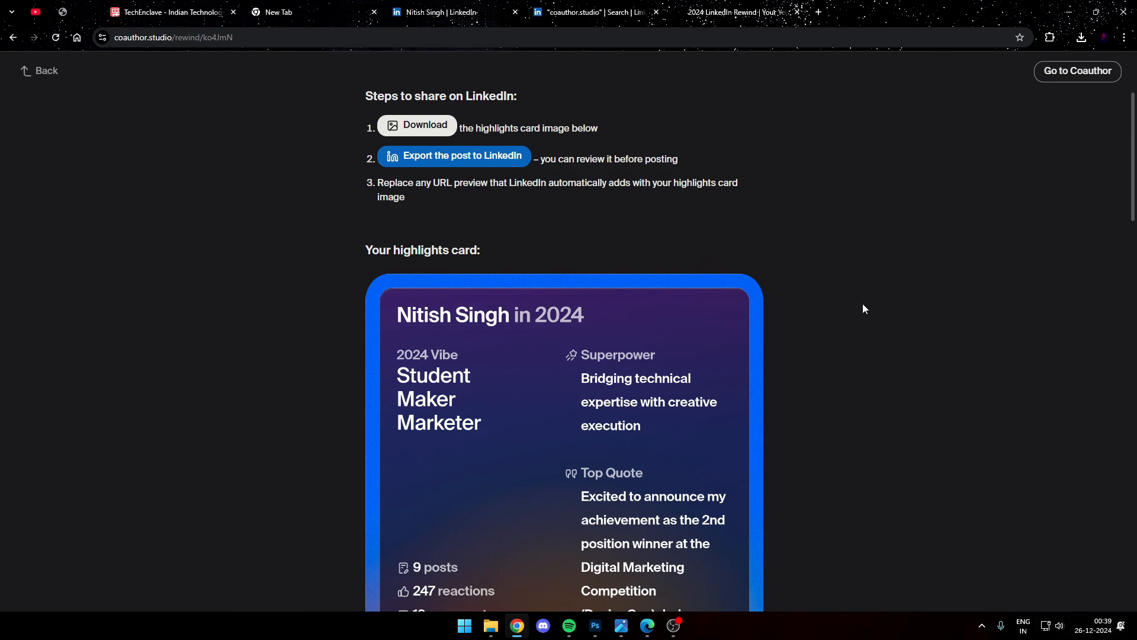
Download the 2024 highlights card image to the computer.
{"action": "scroll", "scroll_direction": "down", "scroll_amount": 3}
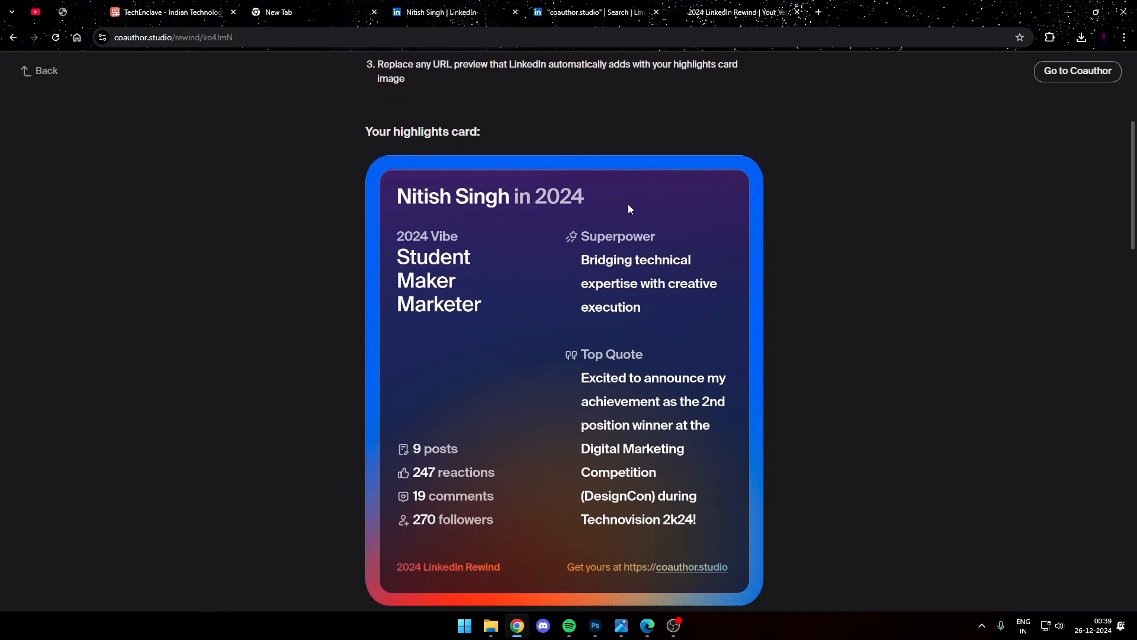
{"action": "mouse_move", "coordinate": [589, 201]}
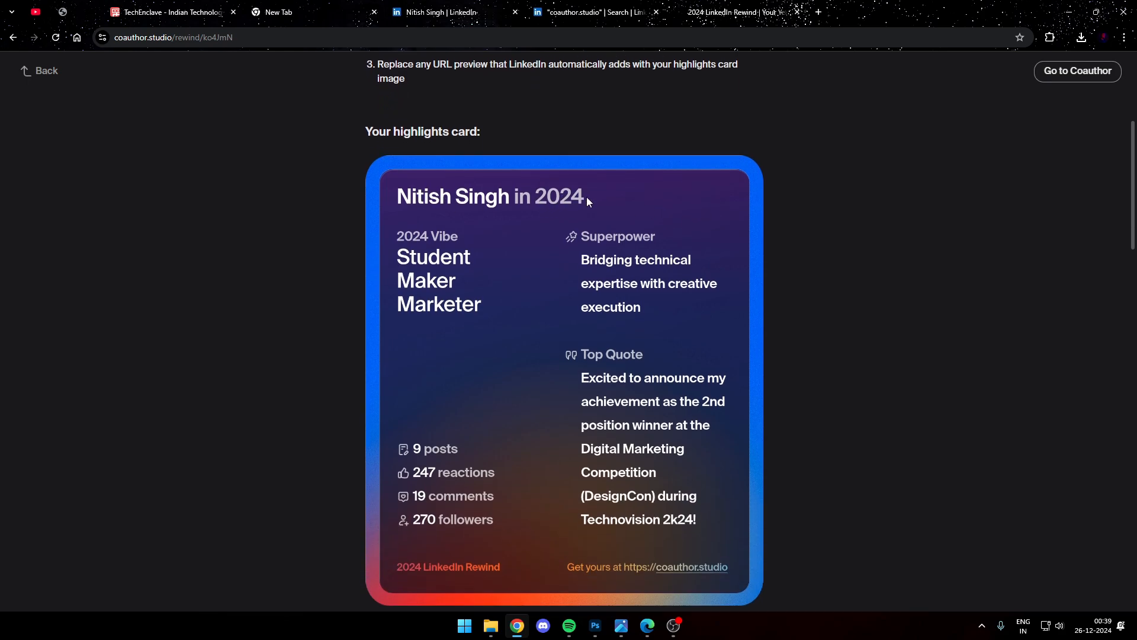
{"action": "mouse_move", "coordinate": [567, 378]}
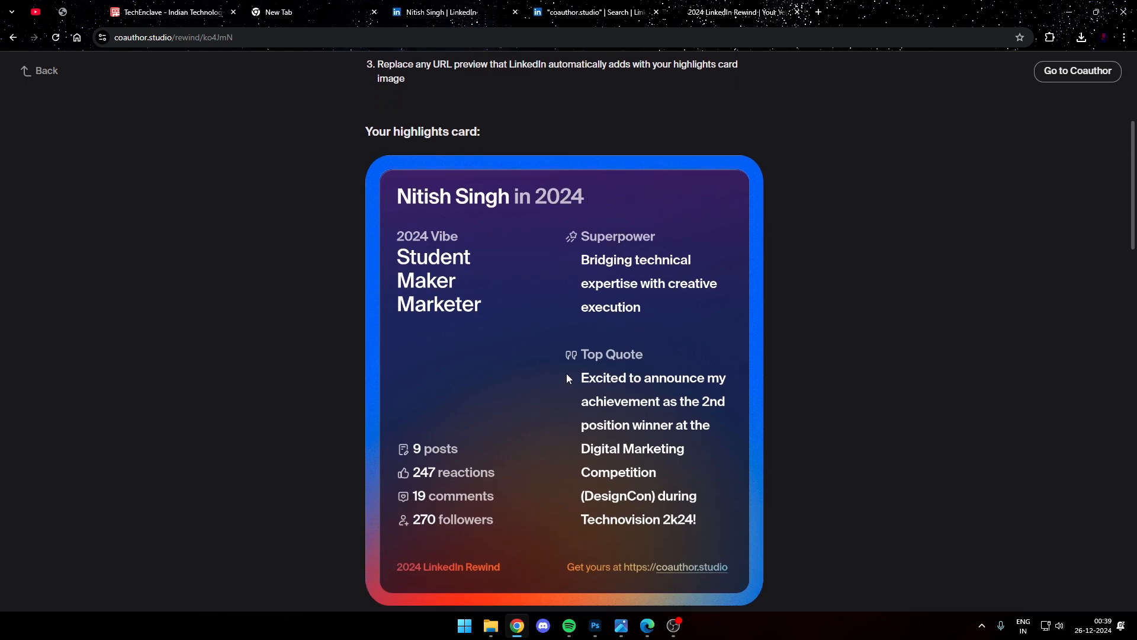
{"action": "scroll", "scroll_direction": "down", "scroll_amount": 3}
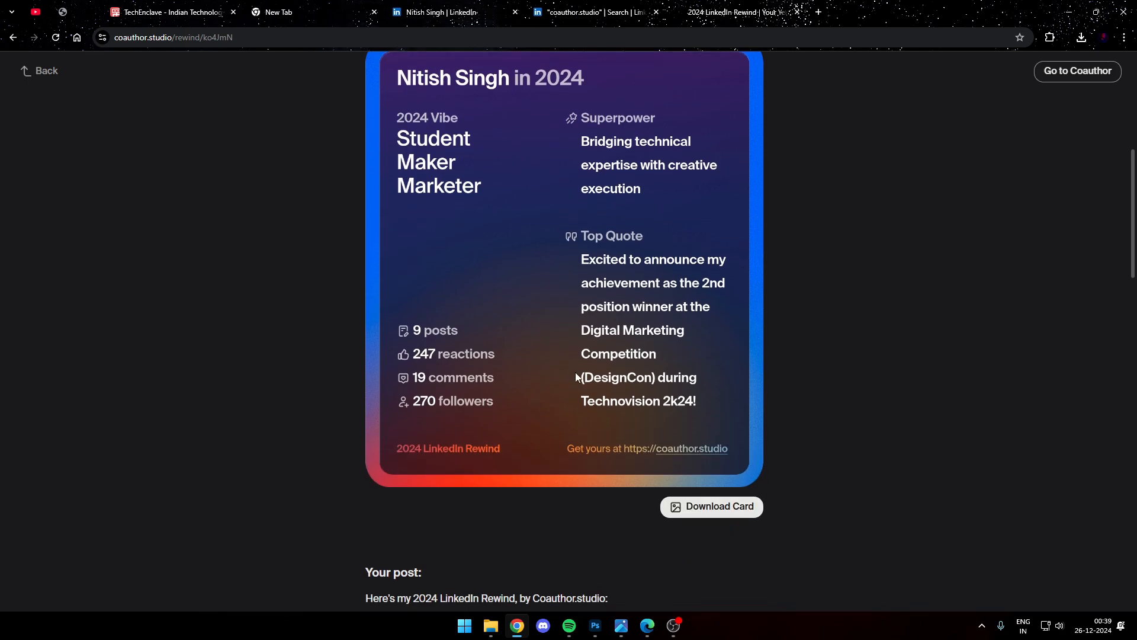
{"action": "scroll", "scroll_direction": "down", "scroll_amount": 3}
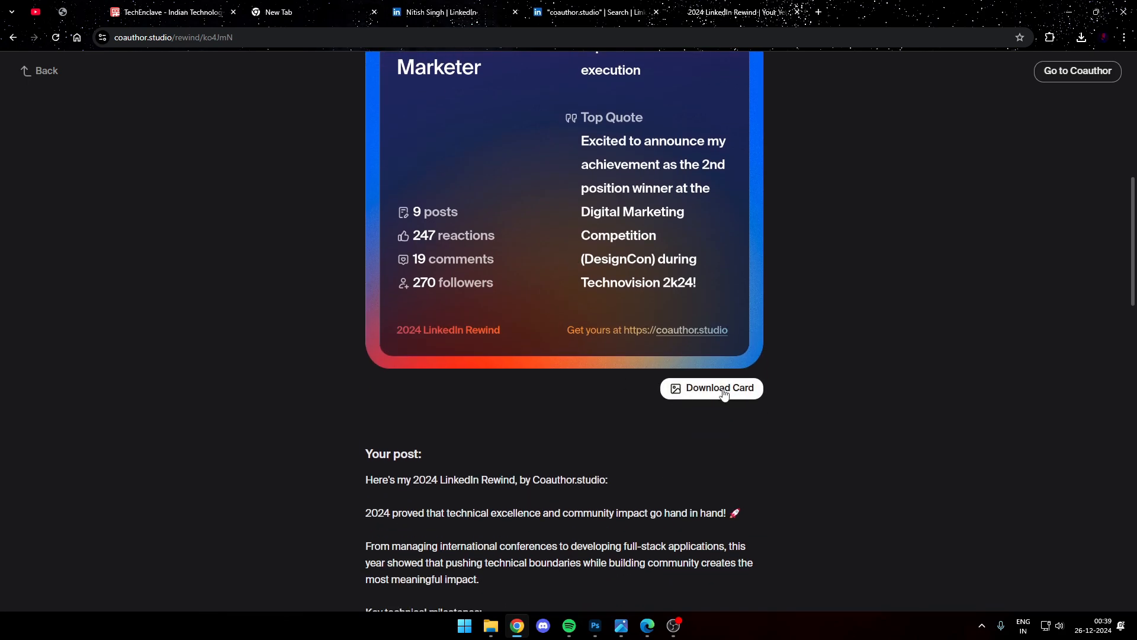
{"action": "left_click", "coordinate": [711, 387]}
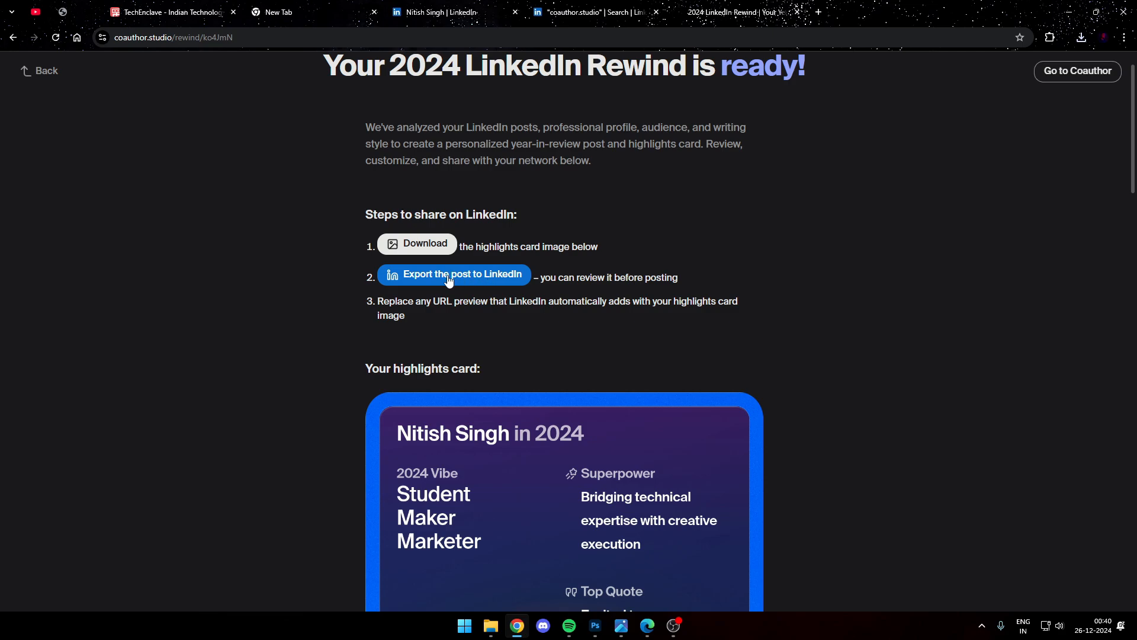
{"action": "mouse_move", "coordinate": [484, 282]}
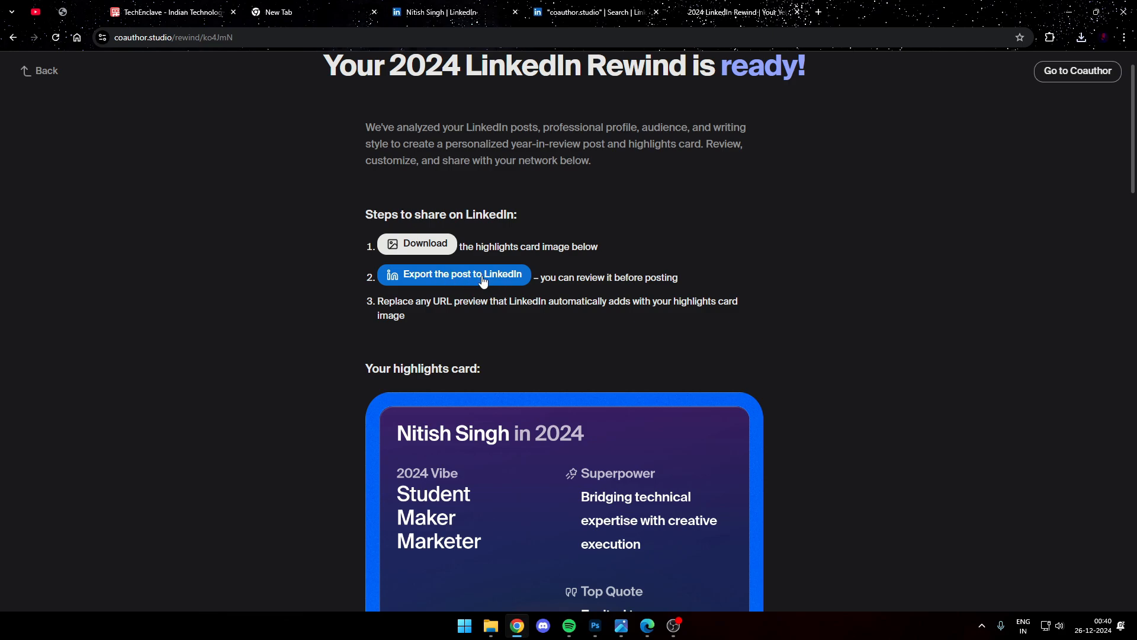
Export the Rewind post to LinkedIn with the card image attached in place of the link preview.
{"action": "left_click", "coordinate": [453, 274]}
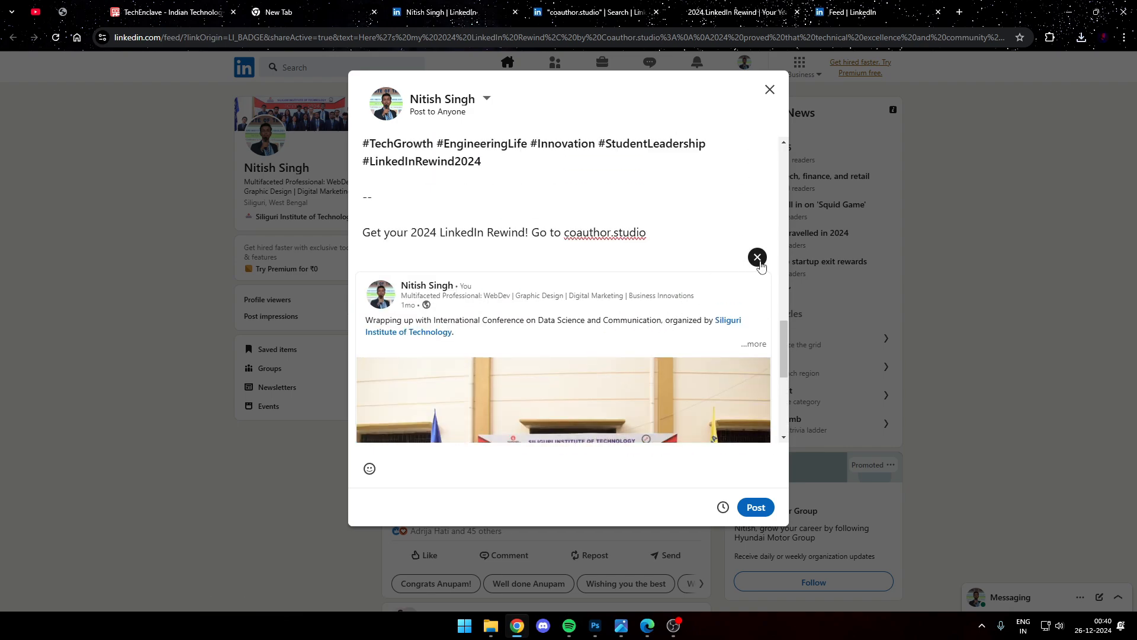
{"action": "scroll", "scroll_direction": "down", "scroll_amount": 3}
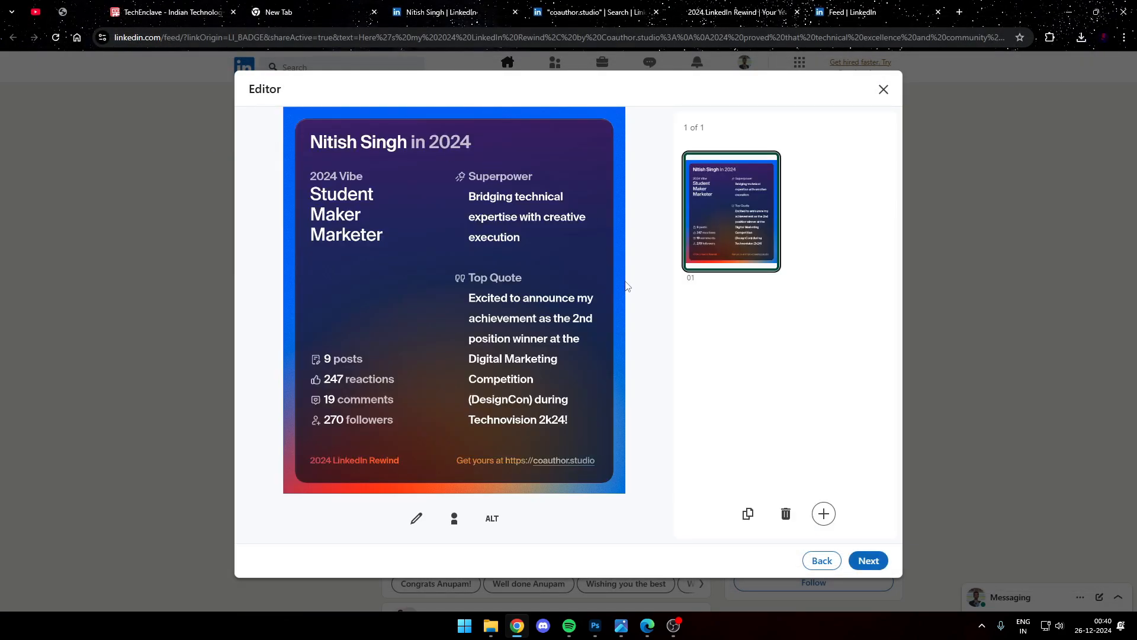
{"action": "left_click", "coordinate": [867, 560]}
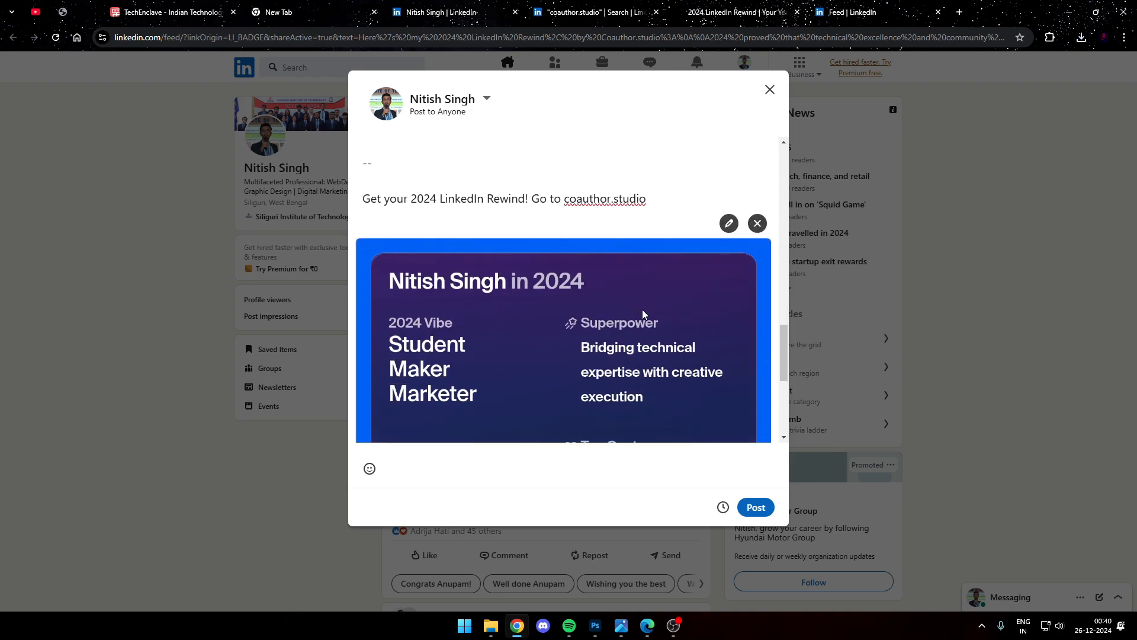
{"action": "scroll", "scroll_direction": "down", "scroll_amount": 3}
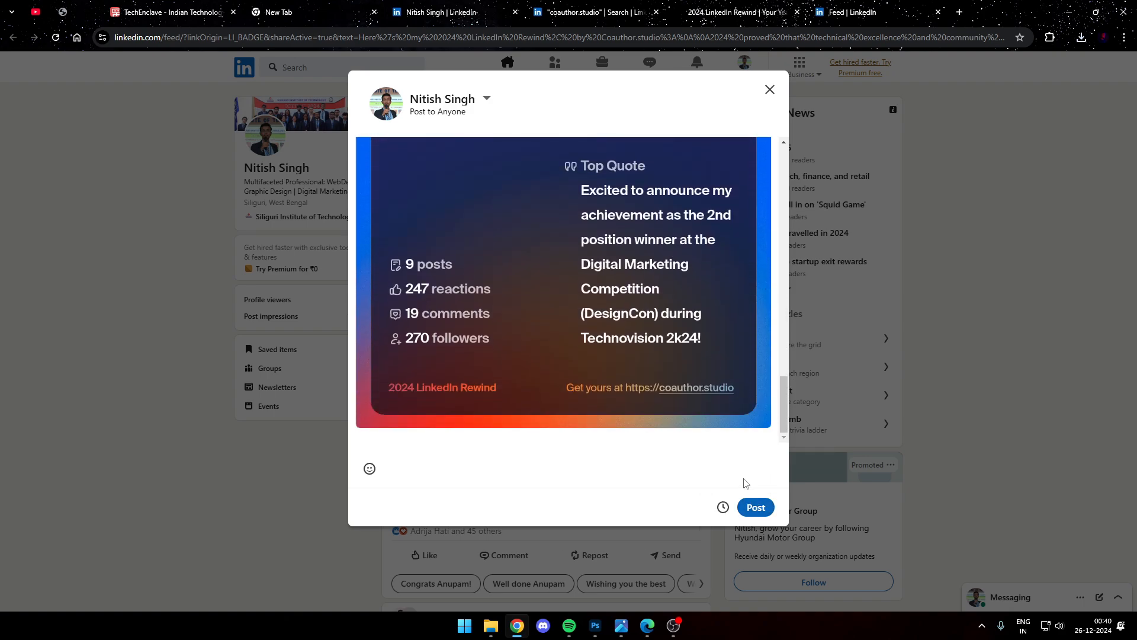
{"action": "left_click", "coordinate": [1015, 12]}
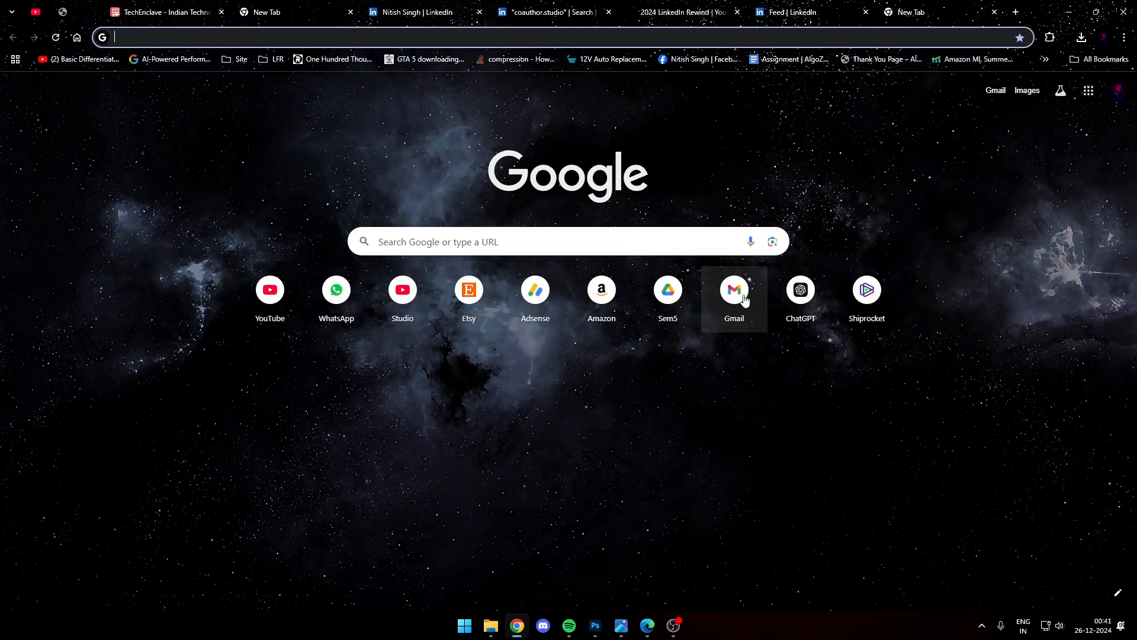
Read the Coauthor Studio 'LinkedIn 2024 Rewind' email in the Gmail inbox.
{"action": "left_click", "coordinate": [734, 289]}
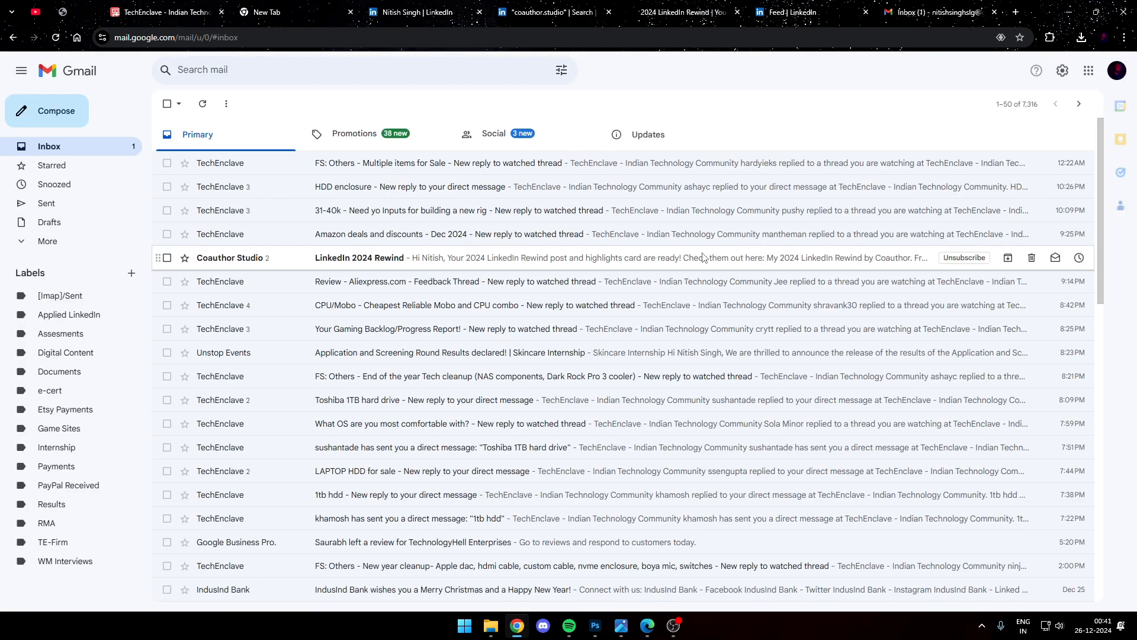
{"action": "left_click", "coordinate": [361, 257]}
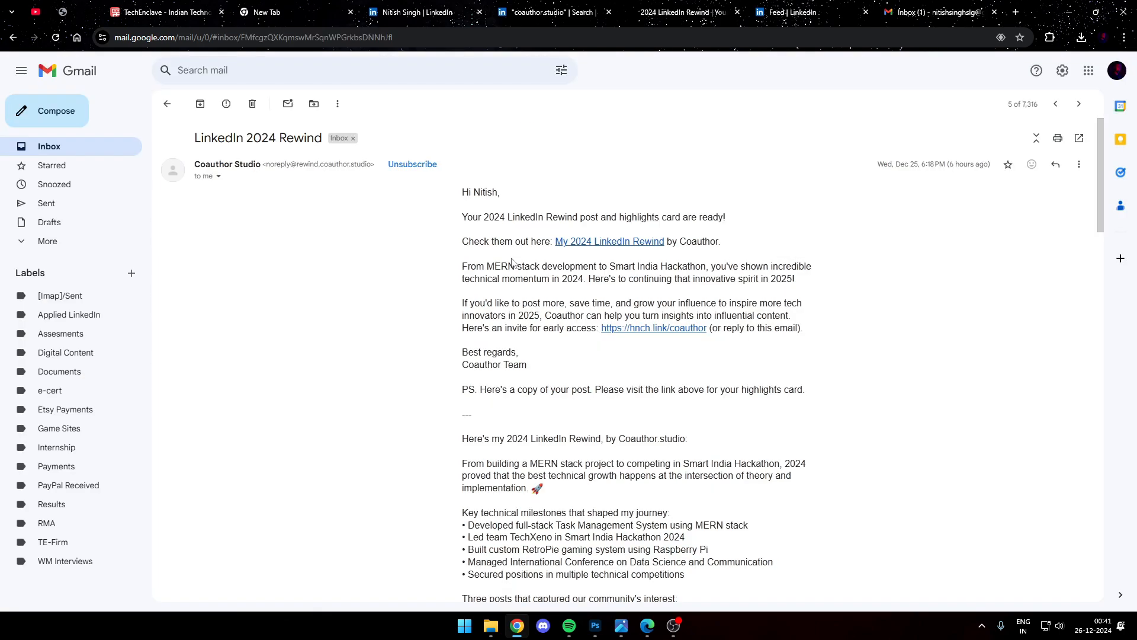
{"action": "scroll", "scroll_direction": "down", "scroll_amount": 3}
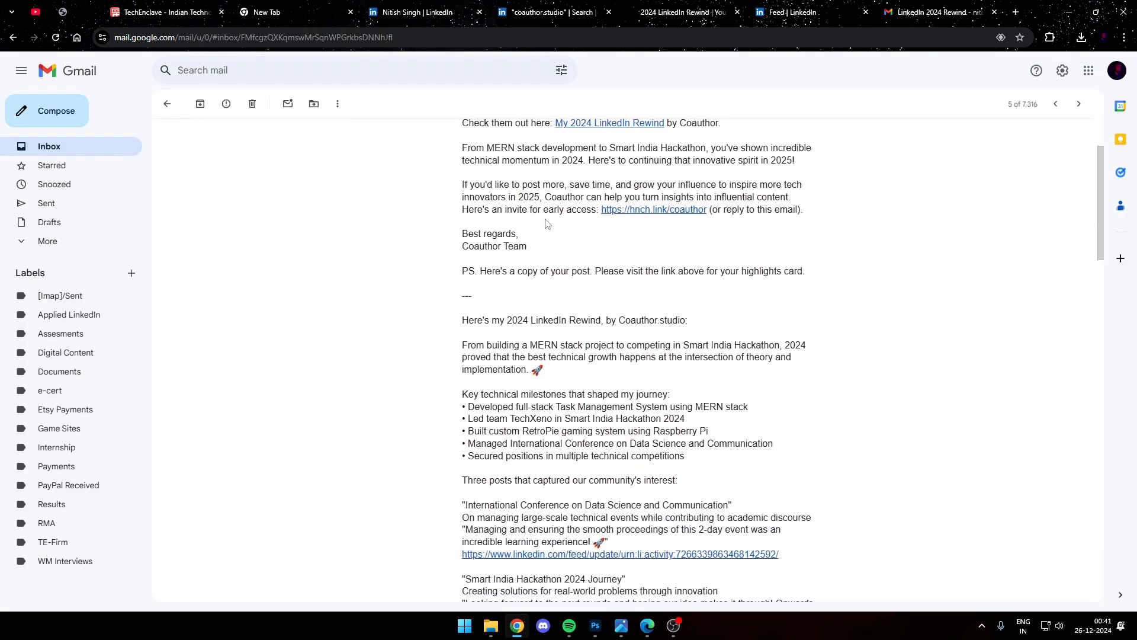
{"action": "scroll", "scroll_direction": "down", "scroll_amount": 3}
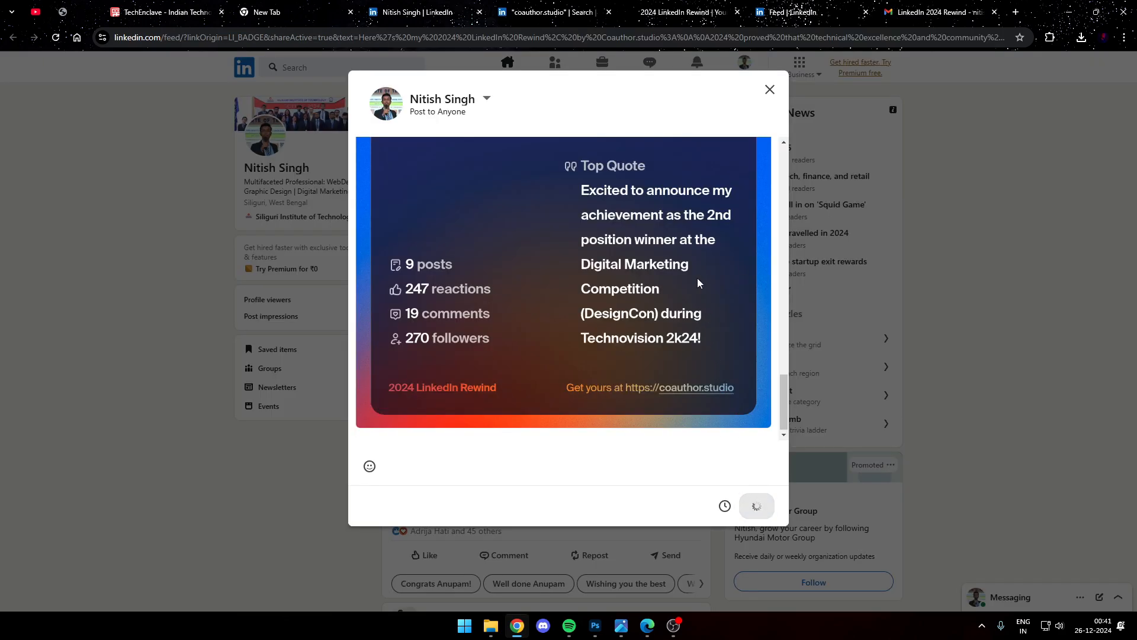
Publish the Rewind post and review it in the LinkedIn feed with text, hashtags and card.
{"action": "left_click", "coordinate": [756, 506]}
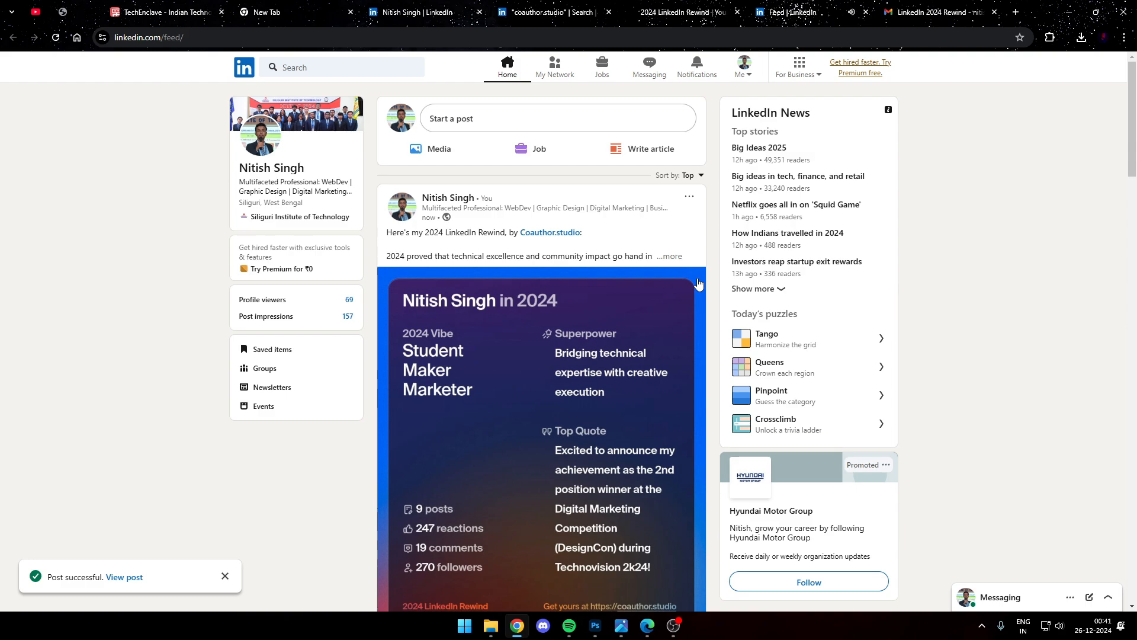
{"action": "scroll", "scroll_direction": "down", "scroll_amount": 3}
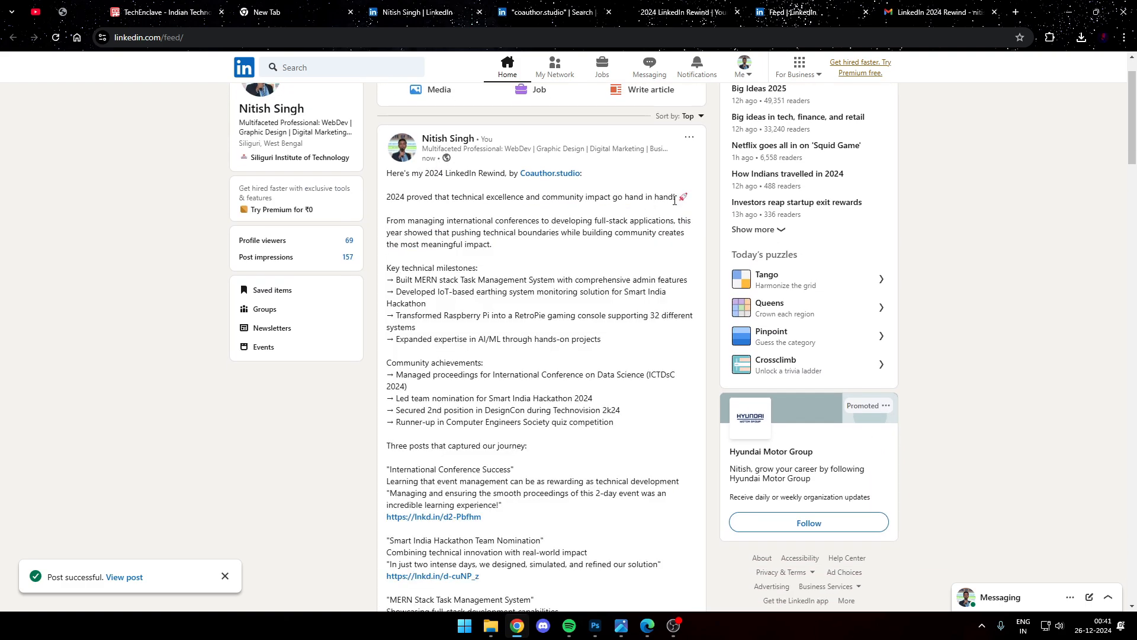
{"action": "scroll", "scroll_direction": "down", "scroll_amount": 3}
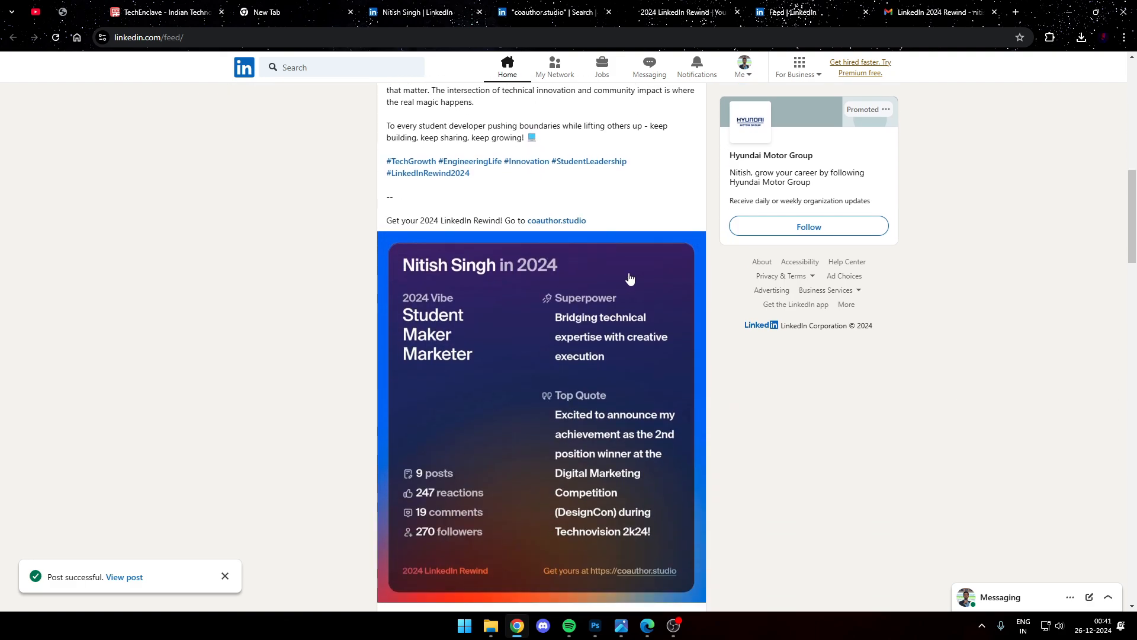
{"action": "scroll", "scroll_direction": "down", "scroll_amount": 3}
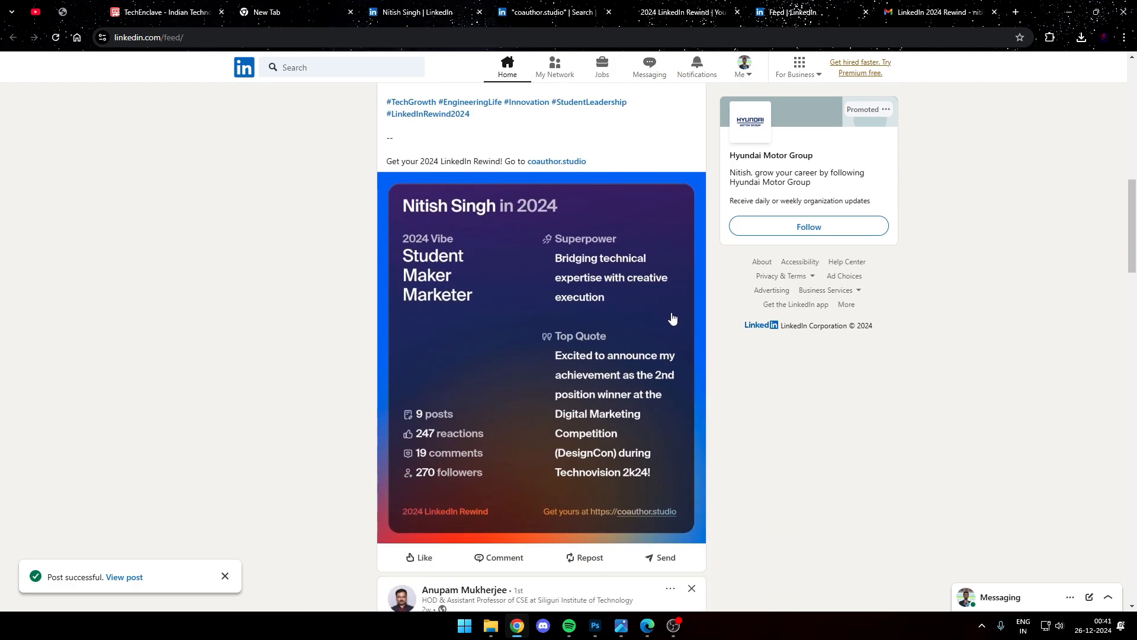
{"action": "mouse_move", "coordinate": [516, 238]}
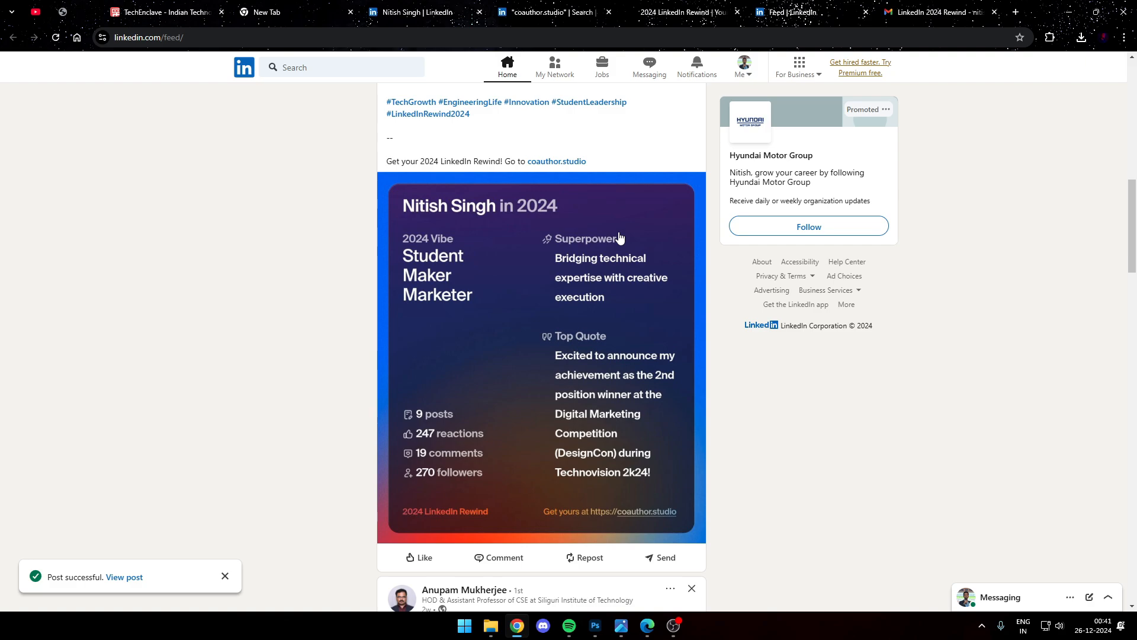
{"action": "mouse_move", "coordinate": [677, 231]}
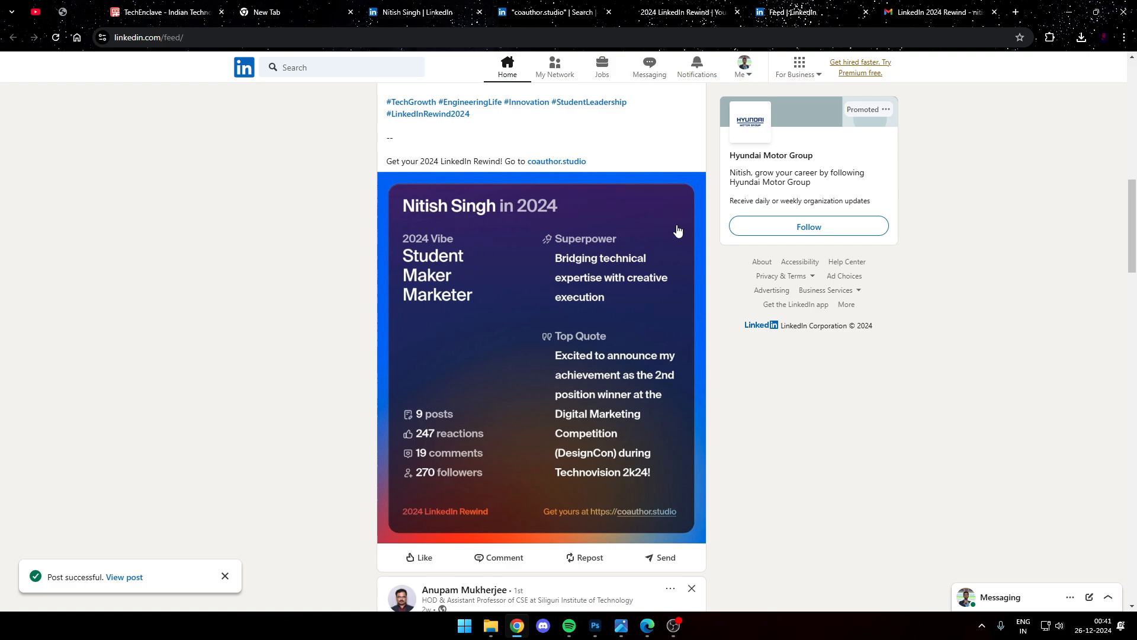